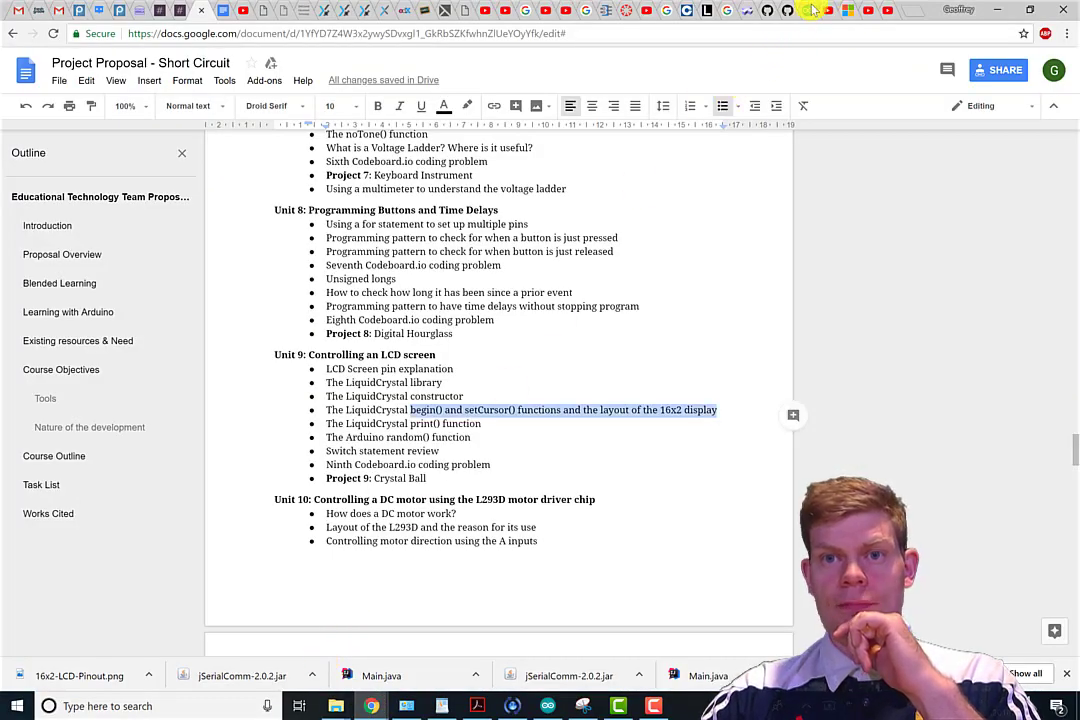
mouse_move(810, 10)
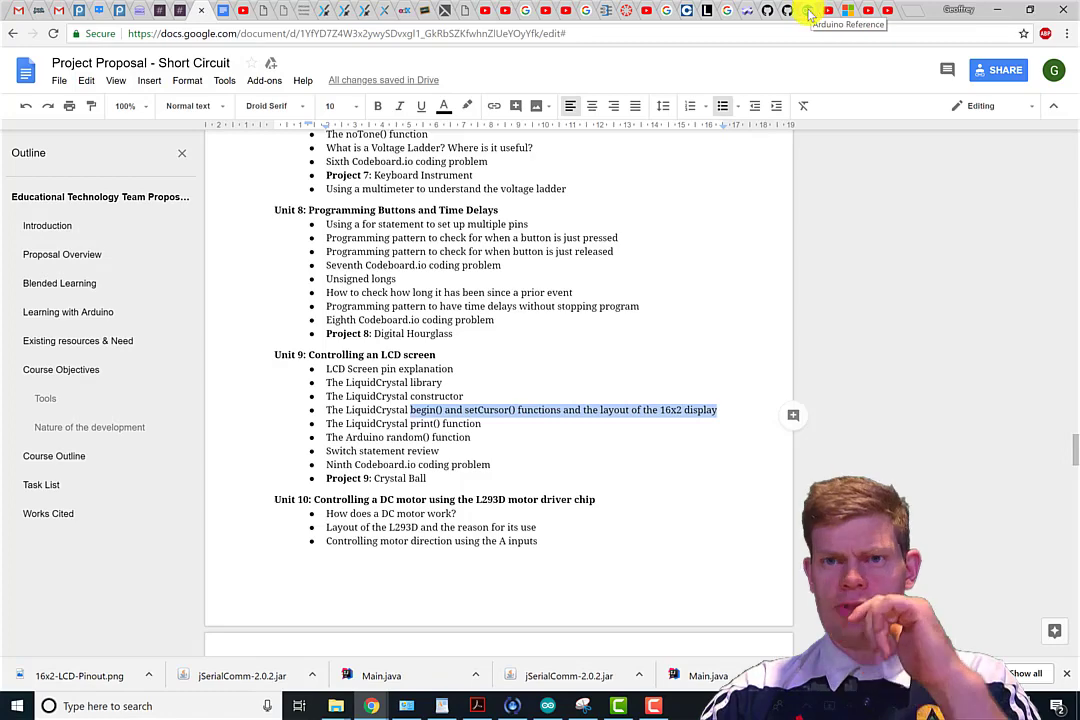
Step: Open the random() reference page and scroll through Syntax, Parameters and Returns
click(810, 14)
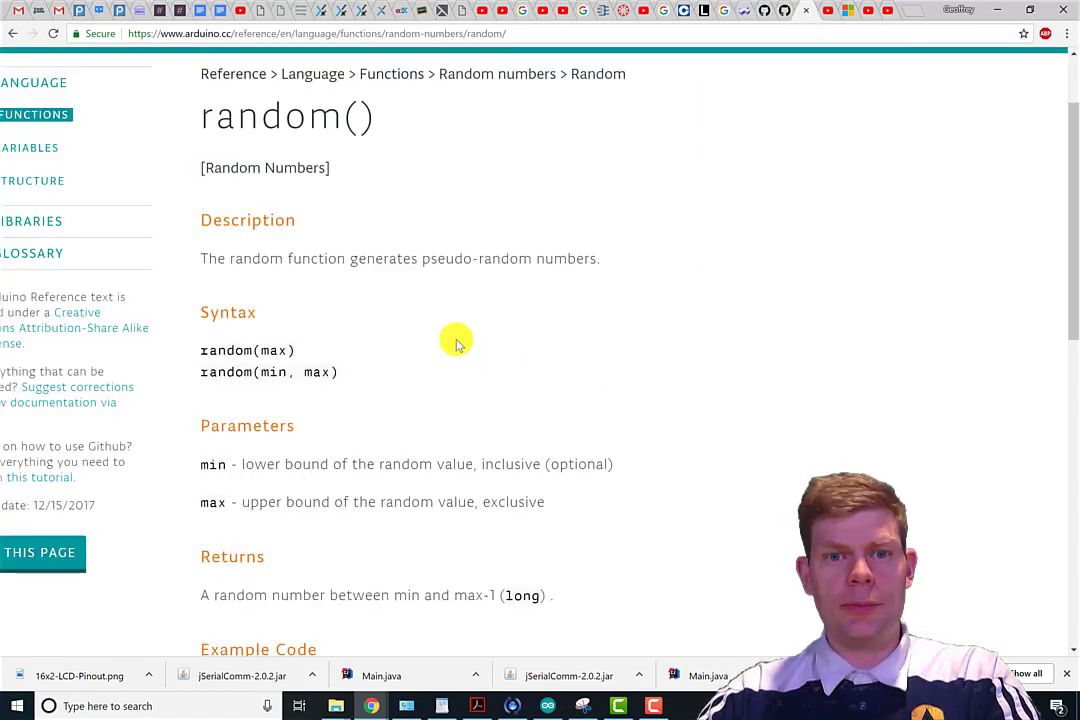
mouse_move(414, 301)
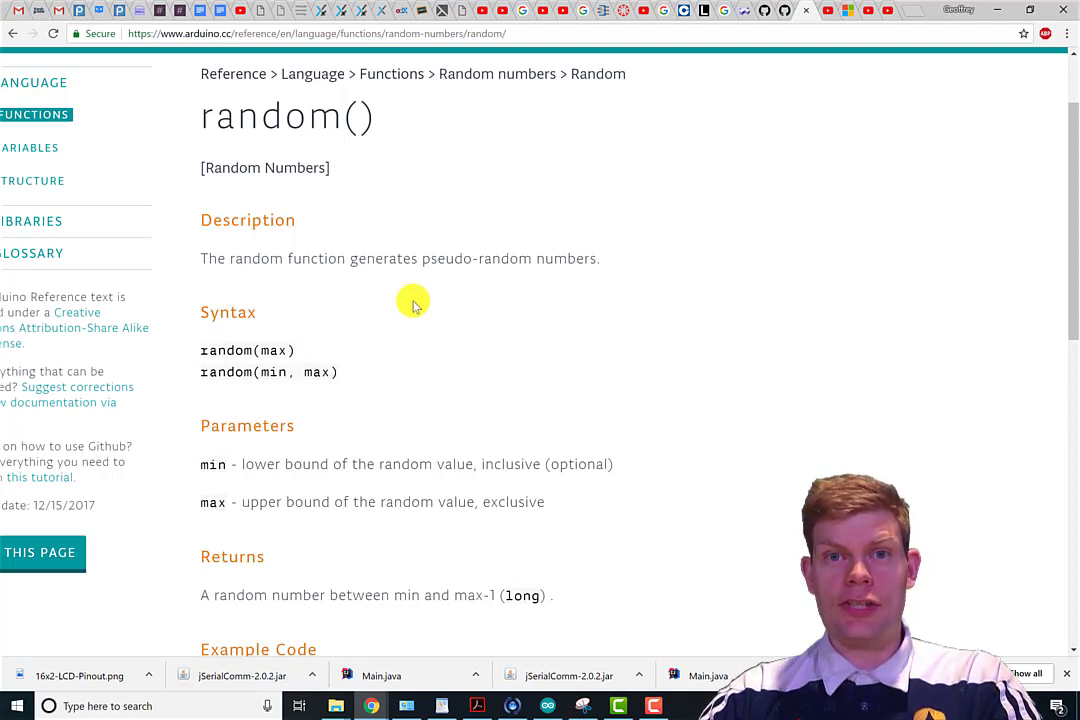
mouse_move(470, 387)
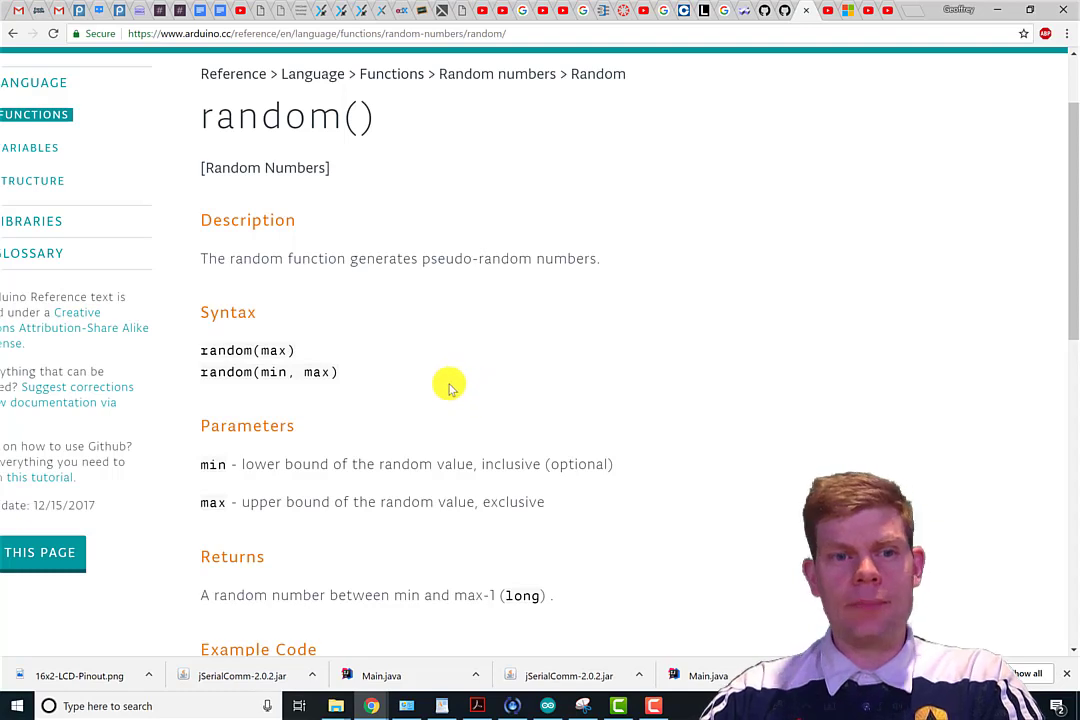
mouse_move(387, 385)
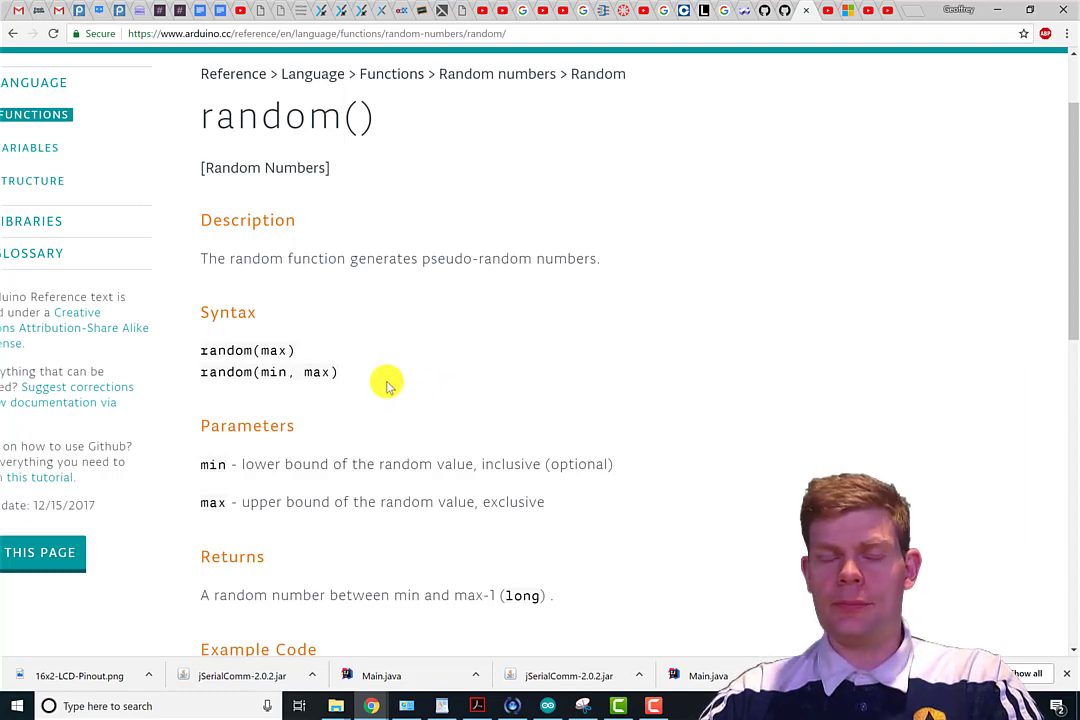
mouse_move(315, 365)
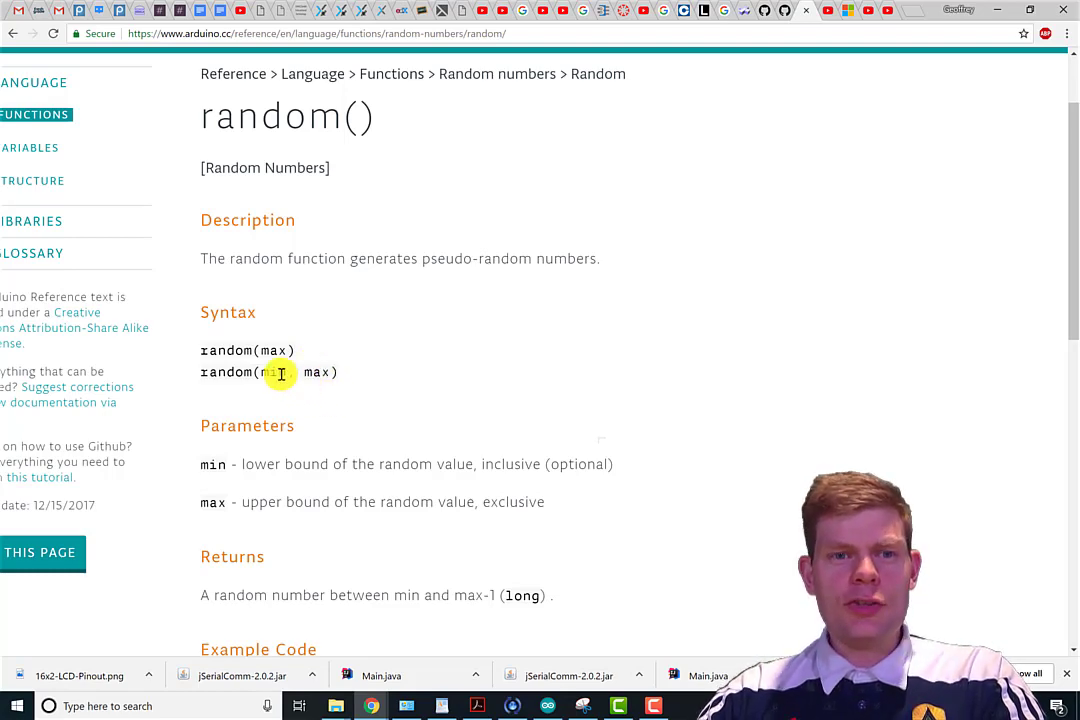
scroll(up, 3)
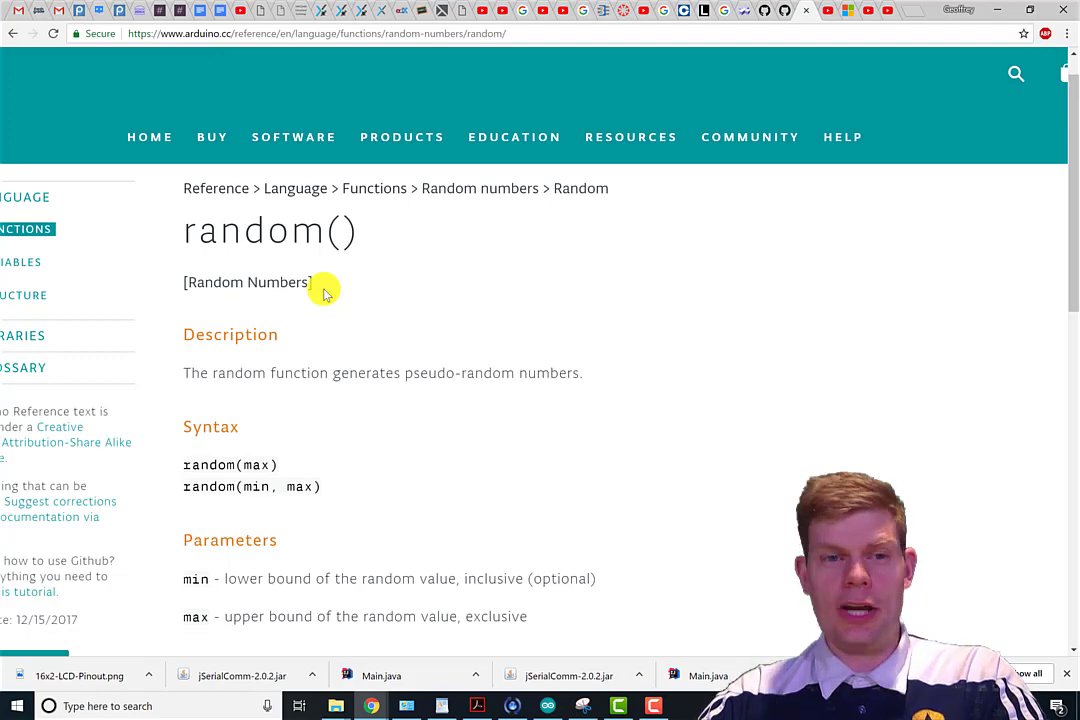
scroll(down, 3)
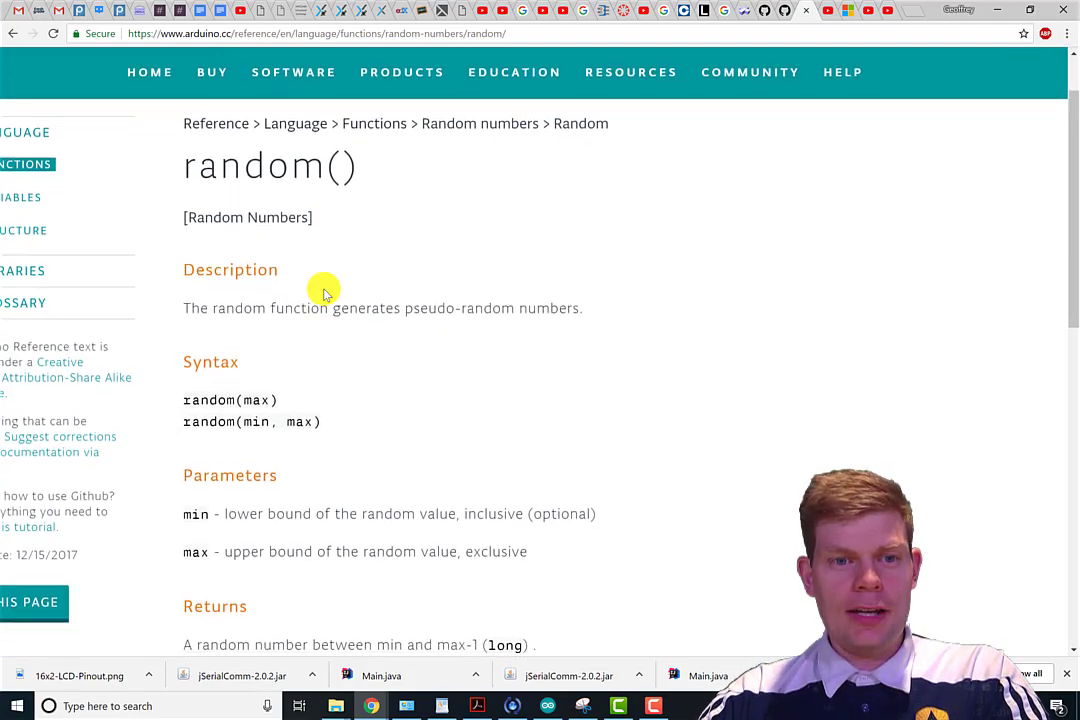
scroll(down, 3)
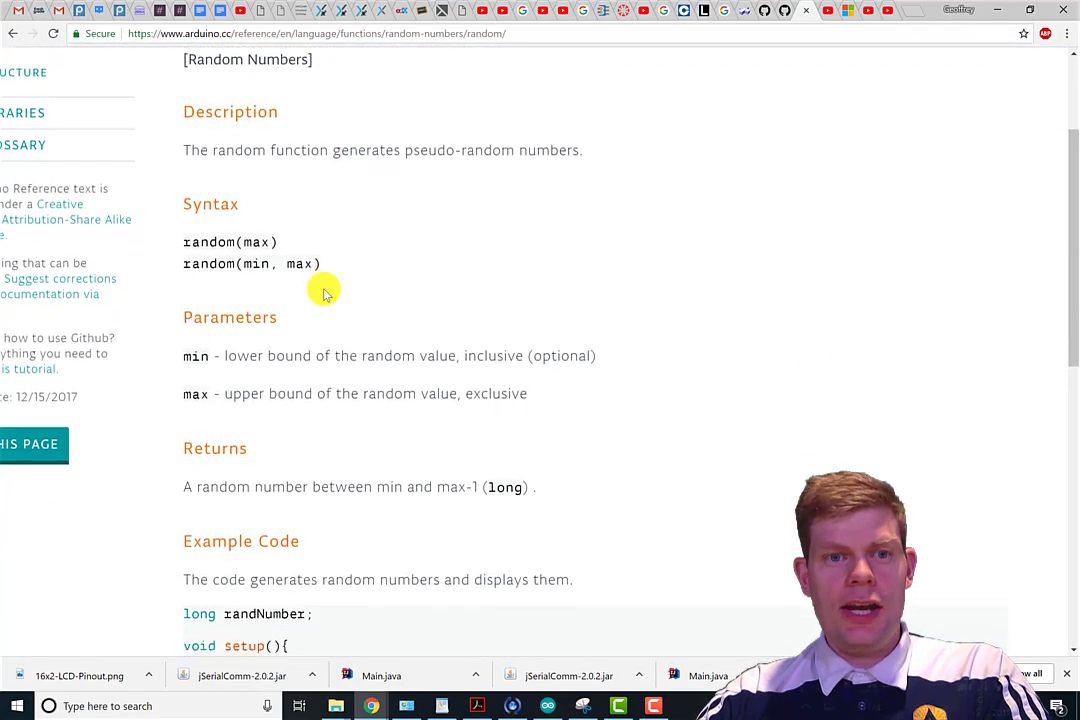
scroll(down, 3)
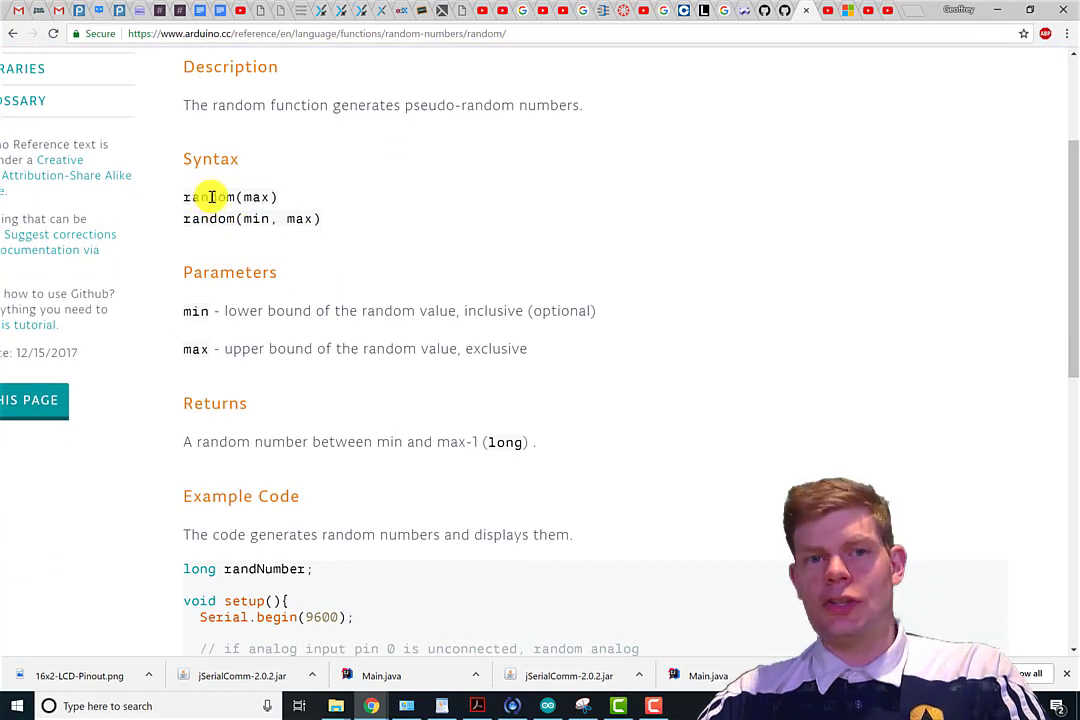
Step: Highlight the random(max) and random(min, max) syntax forms and the min to max-1 return range
double_click(230, 196)
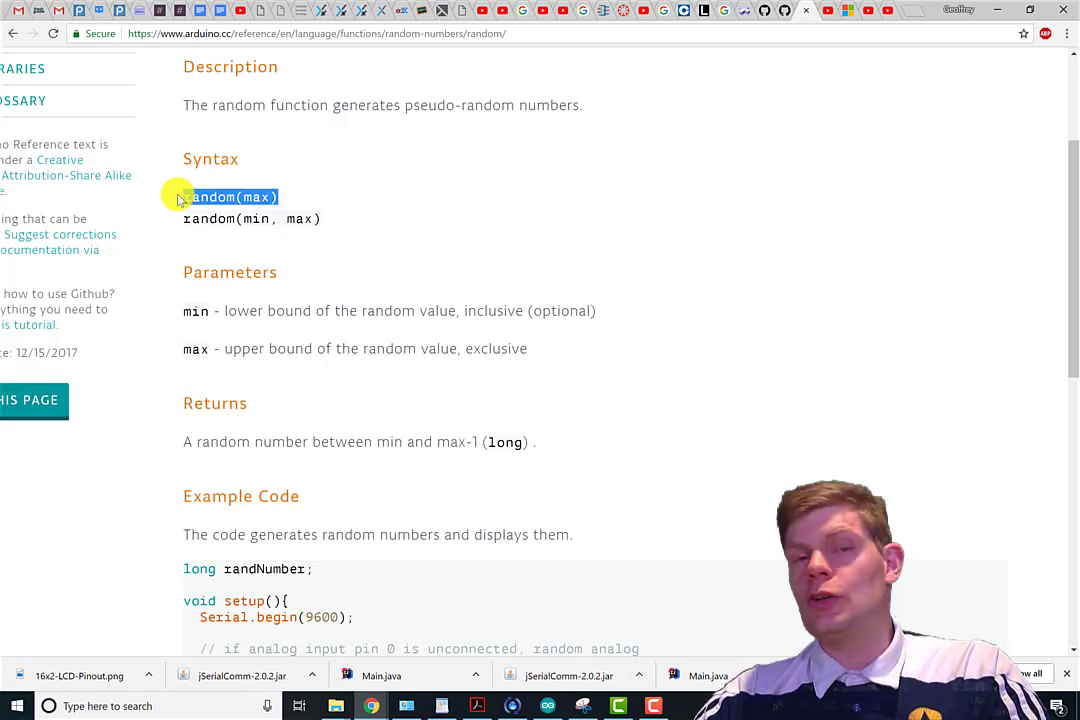
mouse_move(388, 448)
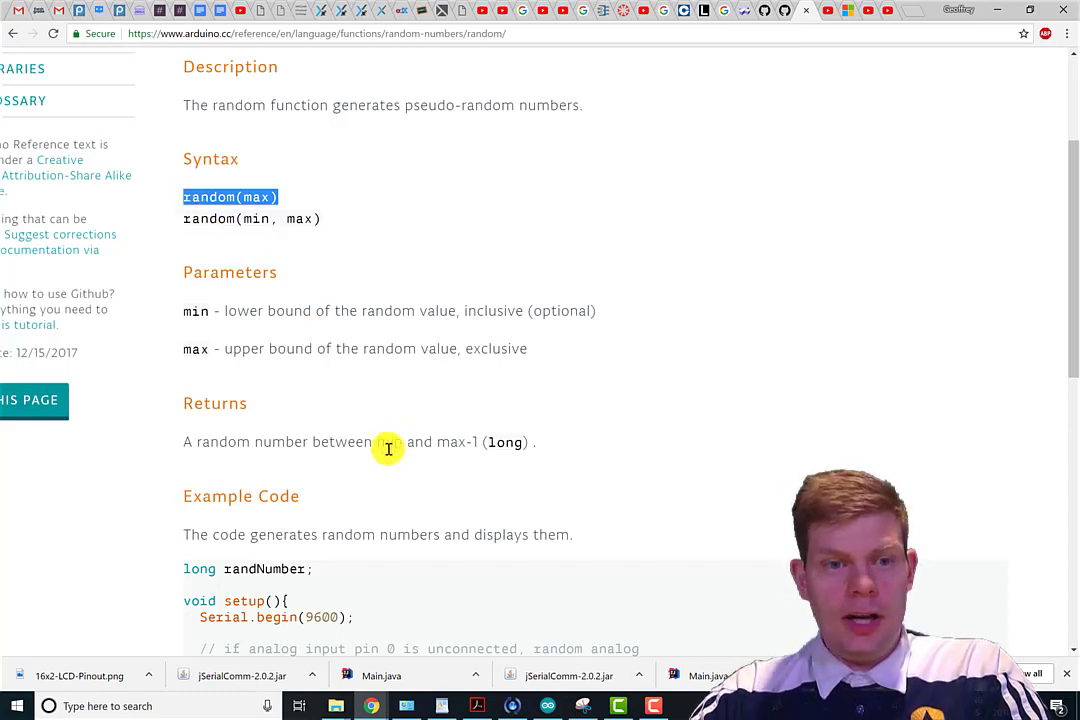
mouse_move(323, 220)
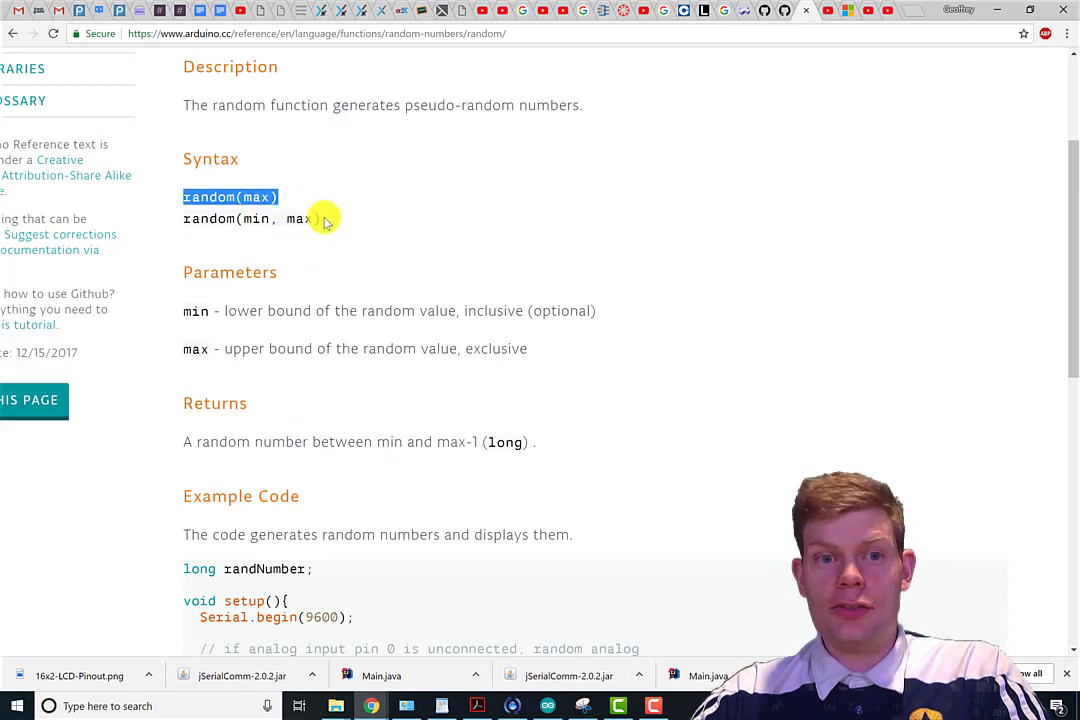
double_click(253, 218)
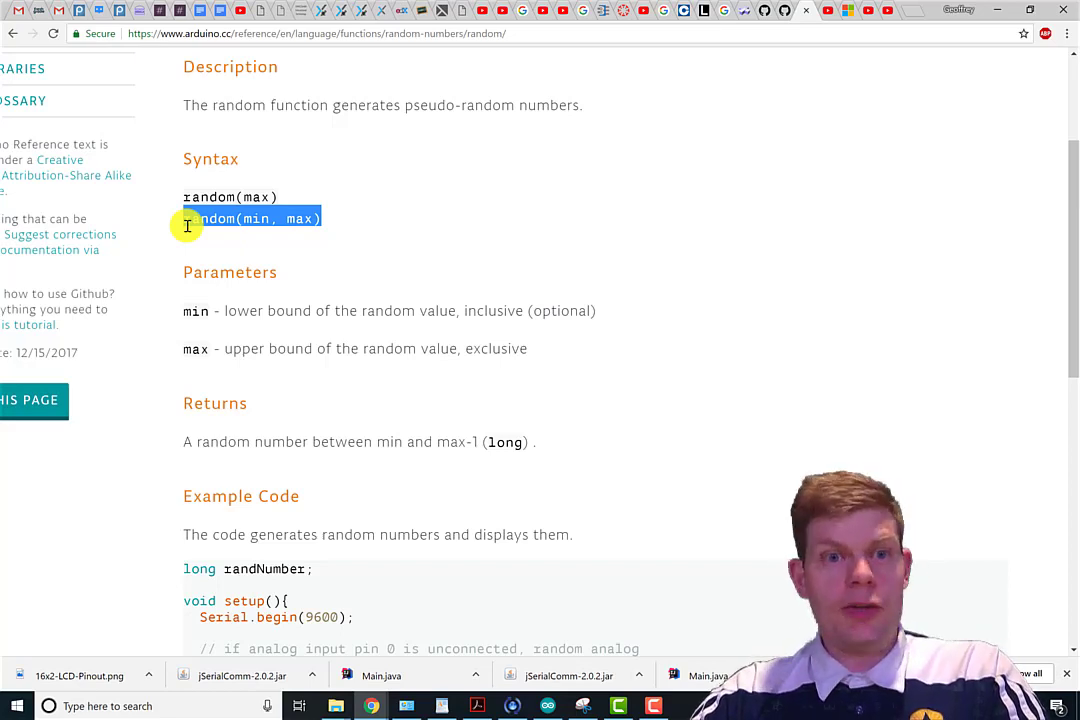
mouse_move(376, 467)
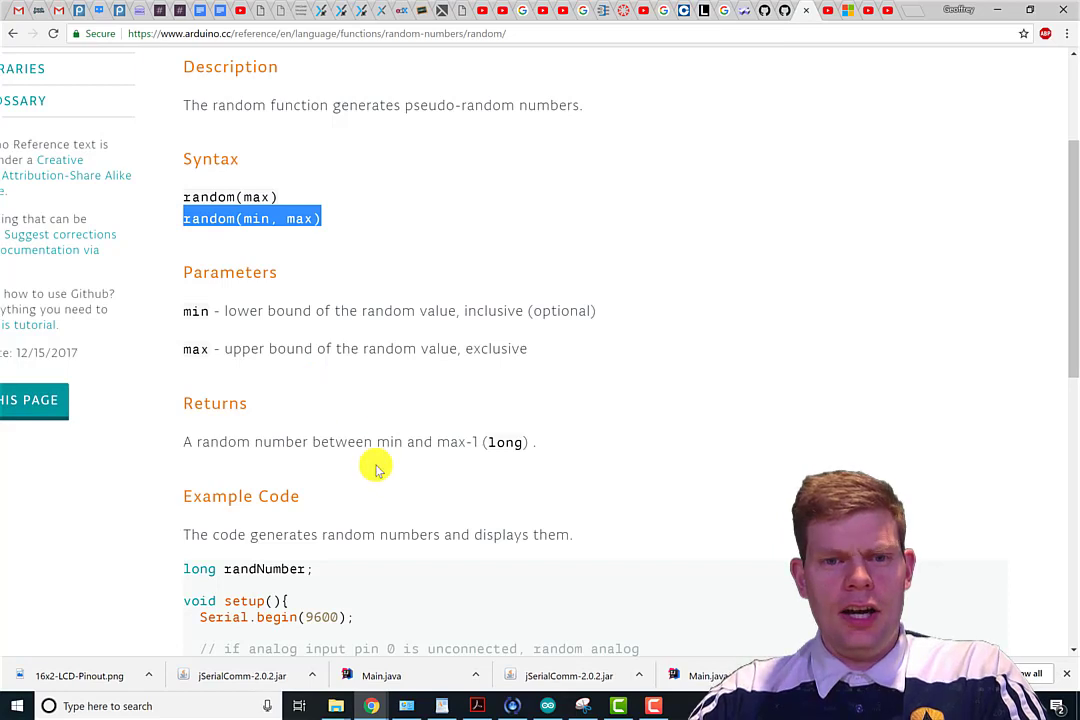
mouse_move(525, 444)
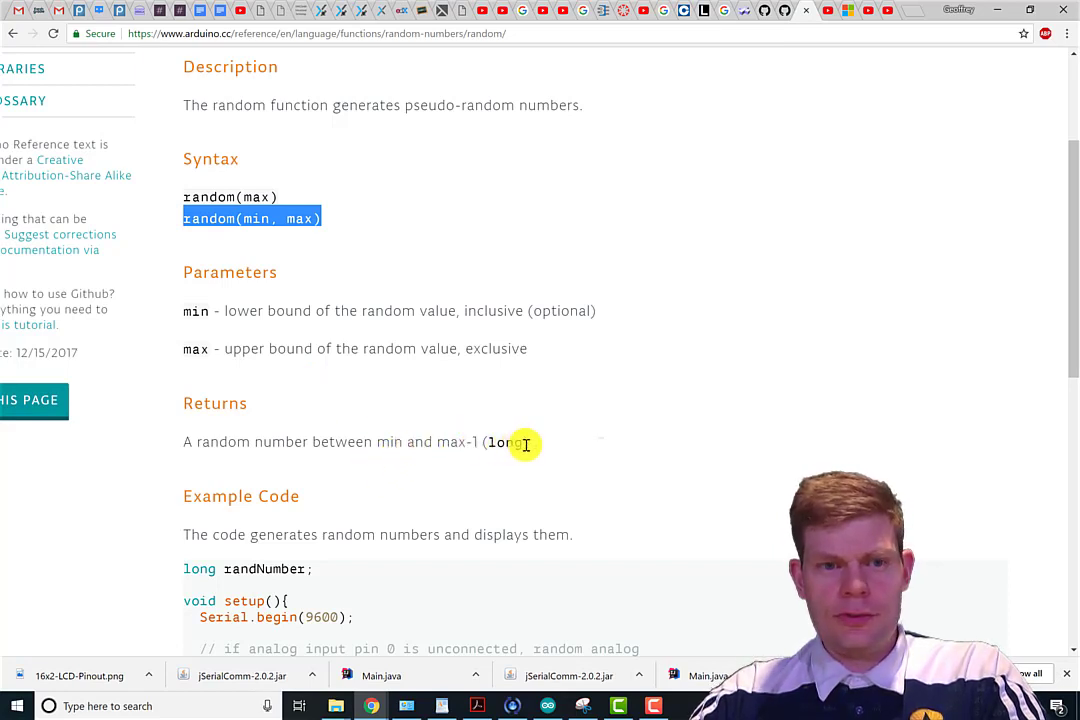
double_click(505, 442)
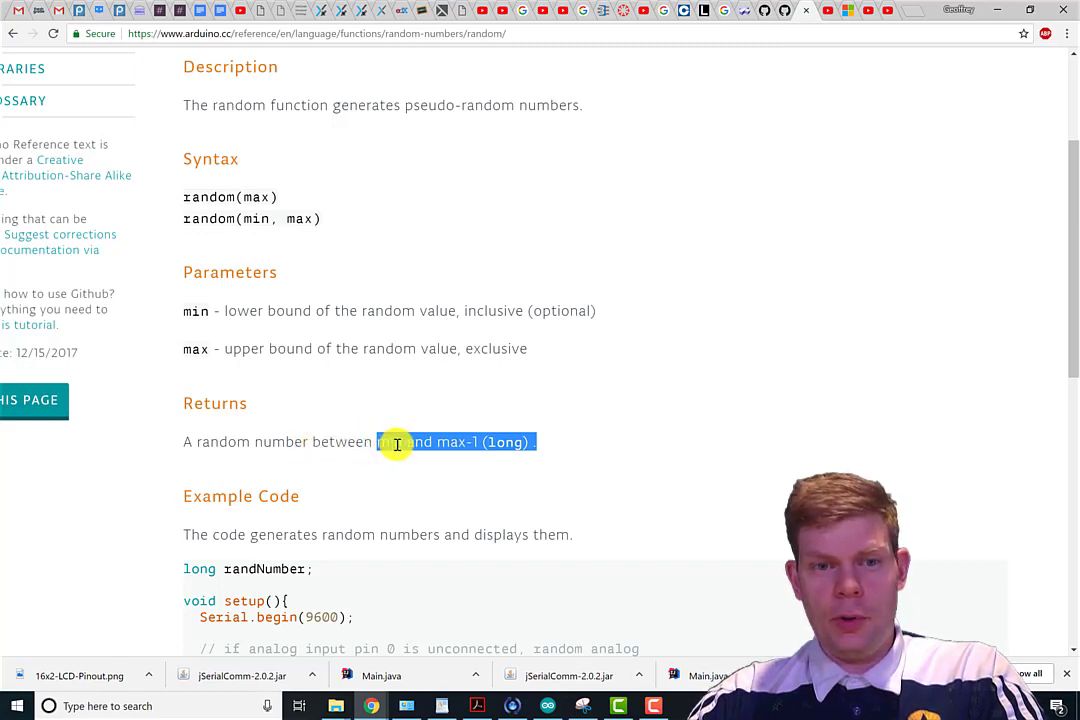
mouse_move(435, 452)
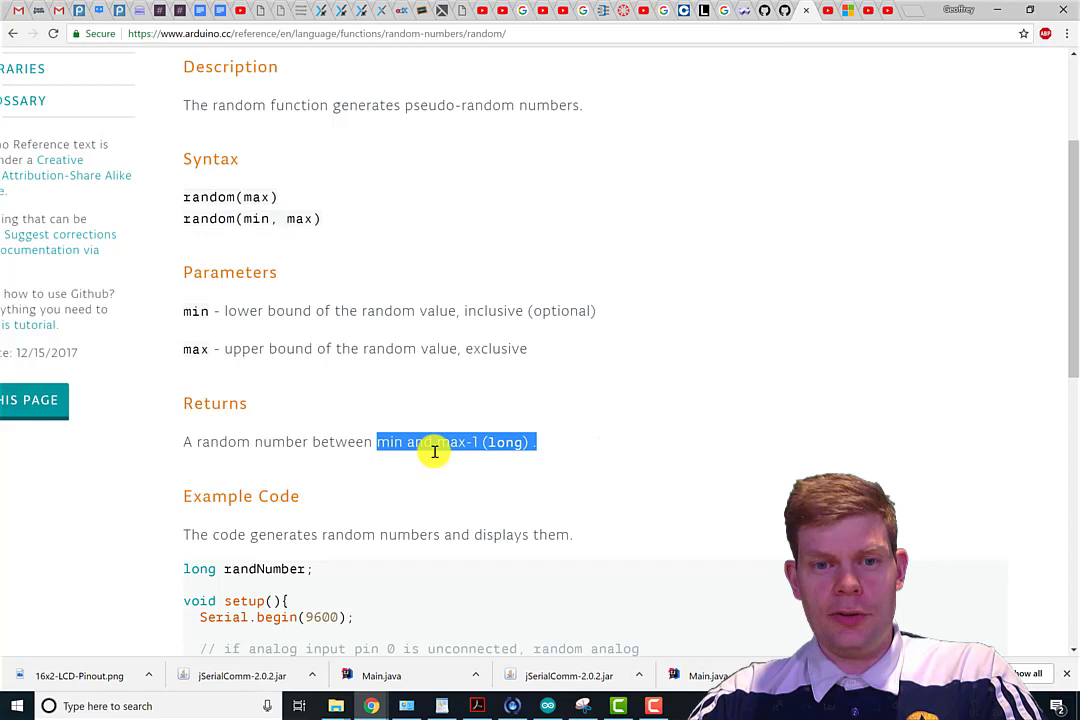
Step: Clear the highlight and bring up the sketch_jun22b sketch in Arduino IDE
click(445, 441)
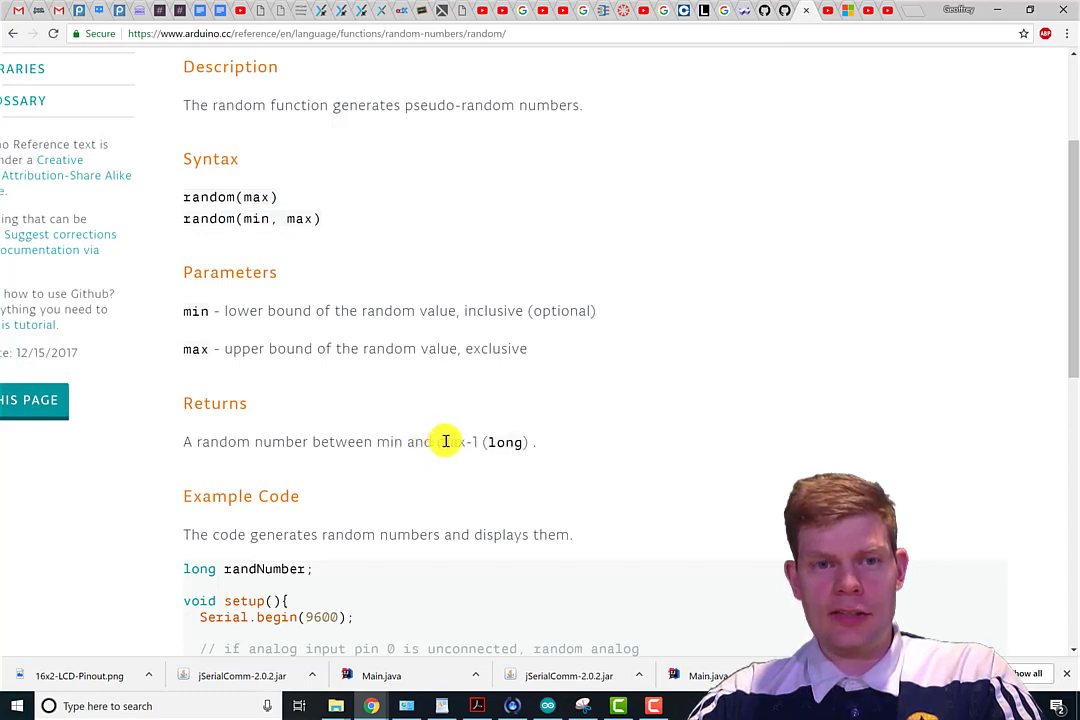
mouse_move(563, 635)
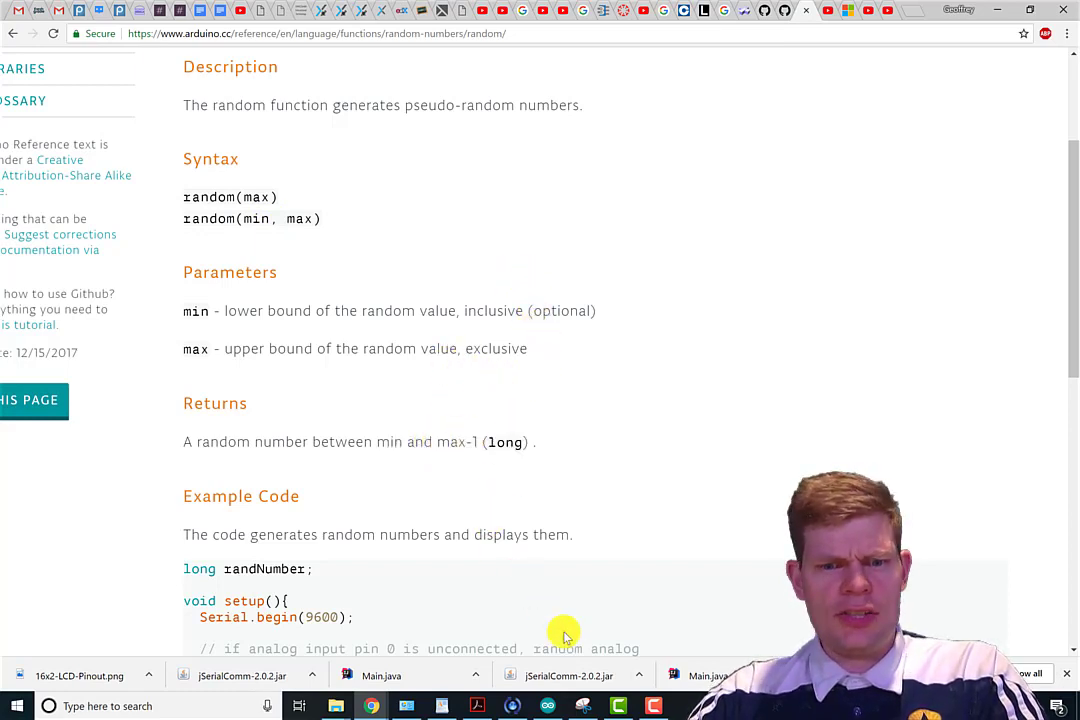
mouse_move(547, 705)
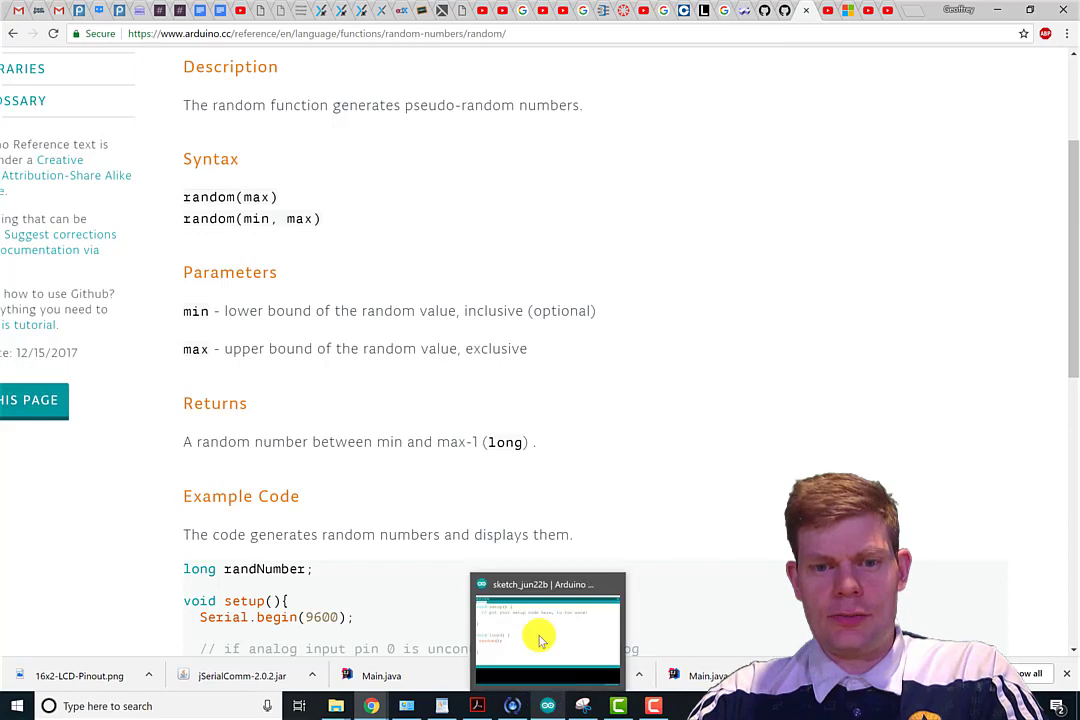
click(547, 630)
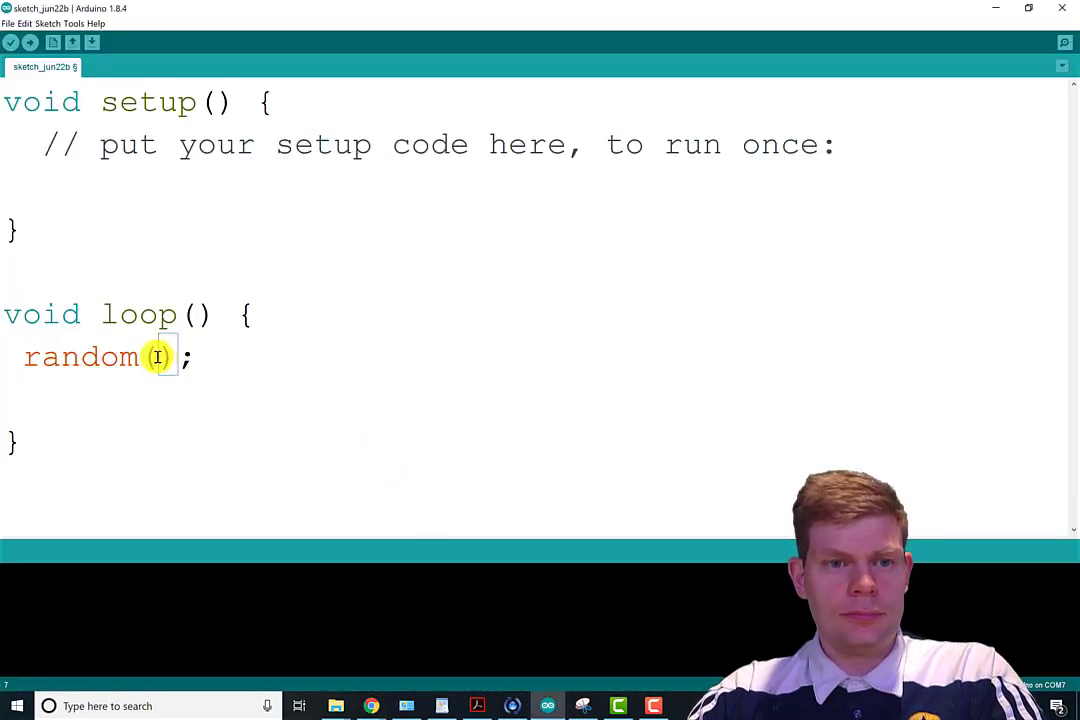
Step: Edit loop()'s random call from random(100) to random(1, 101)
text(100)
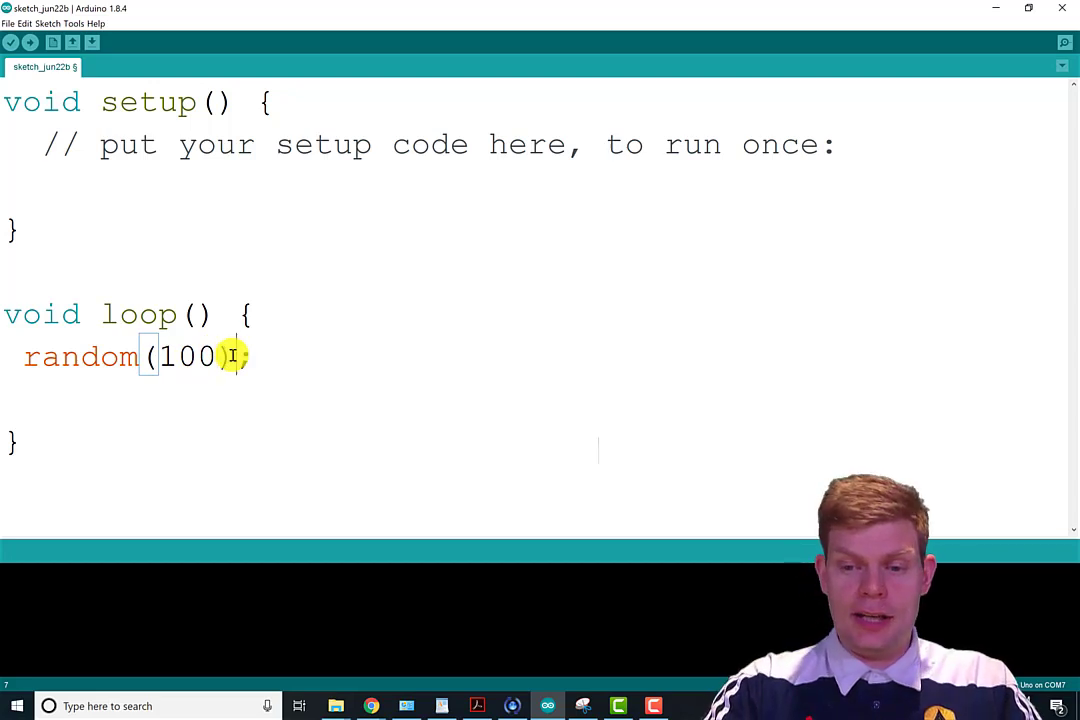
text(+1;)
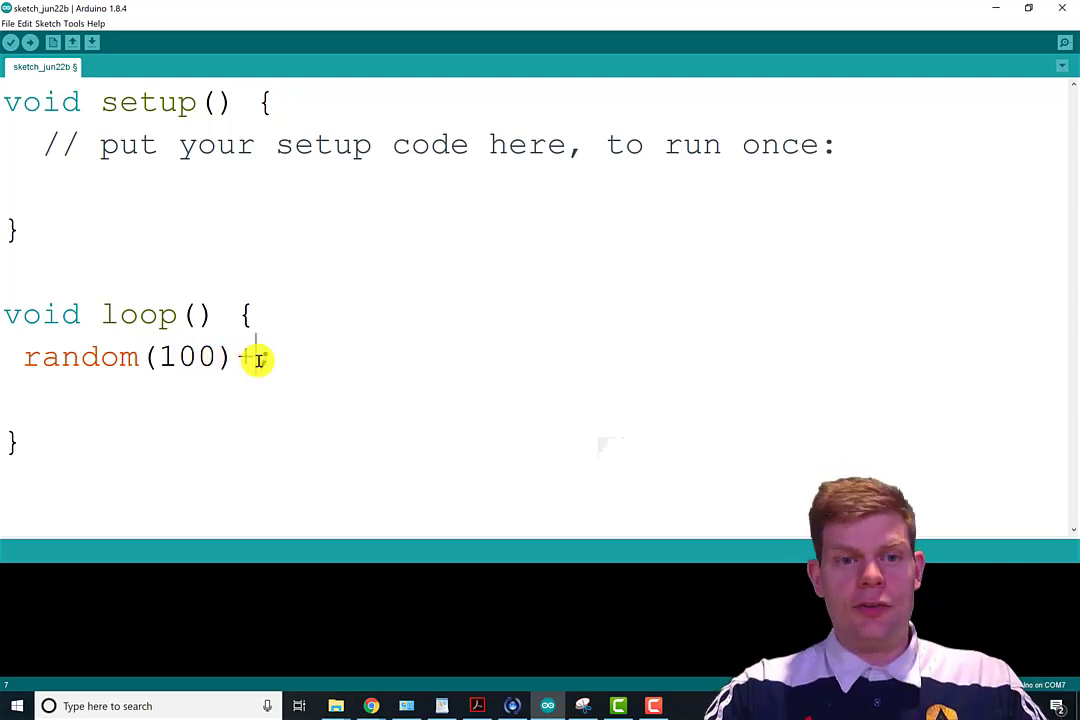
text(;)
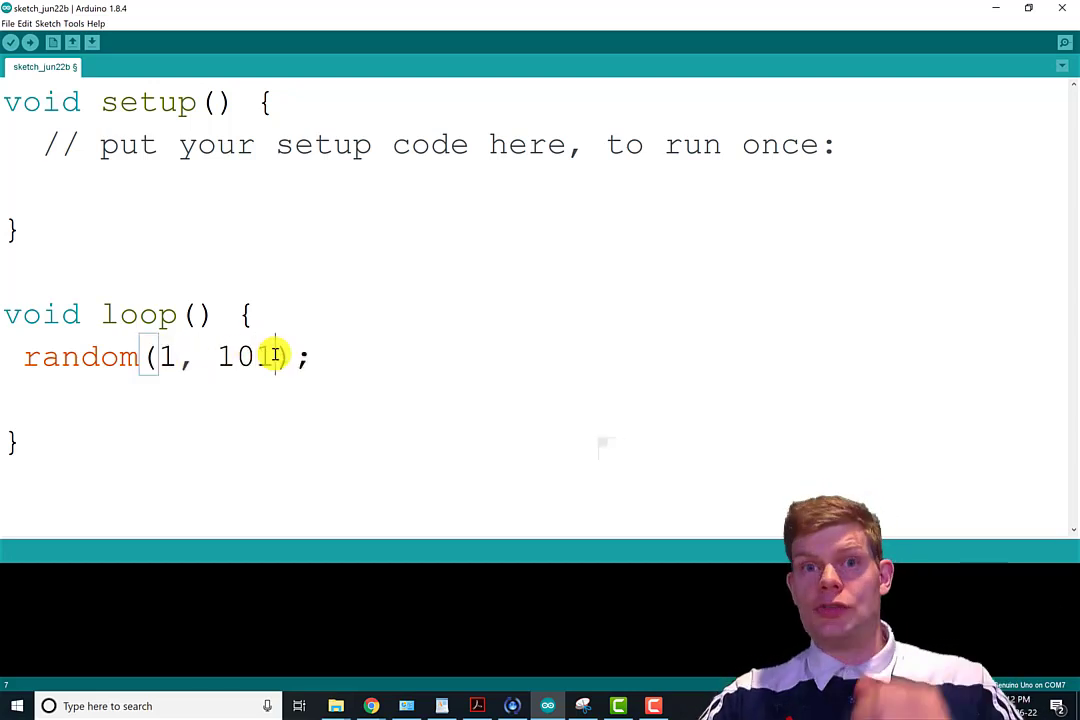
text(1)
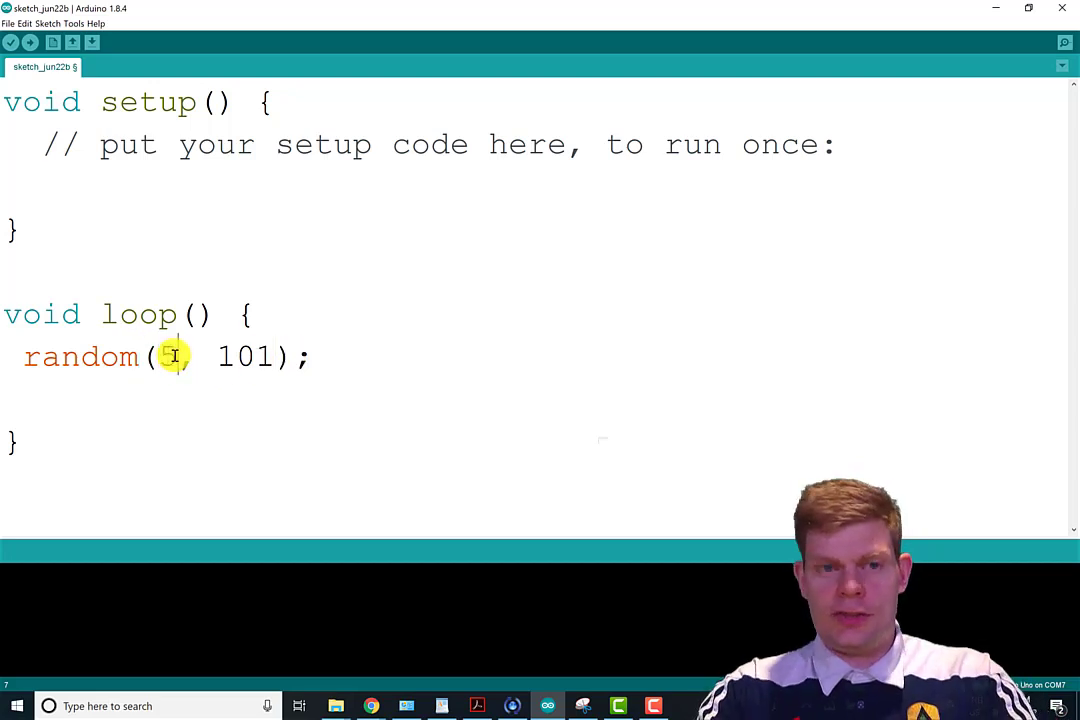
Step: Try random(50, 101), then change the call to random(1000)
text(0,)
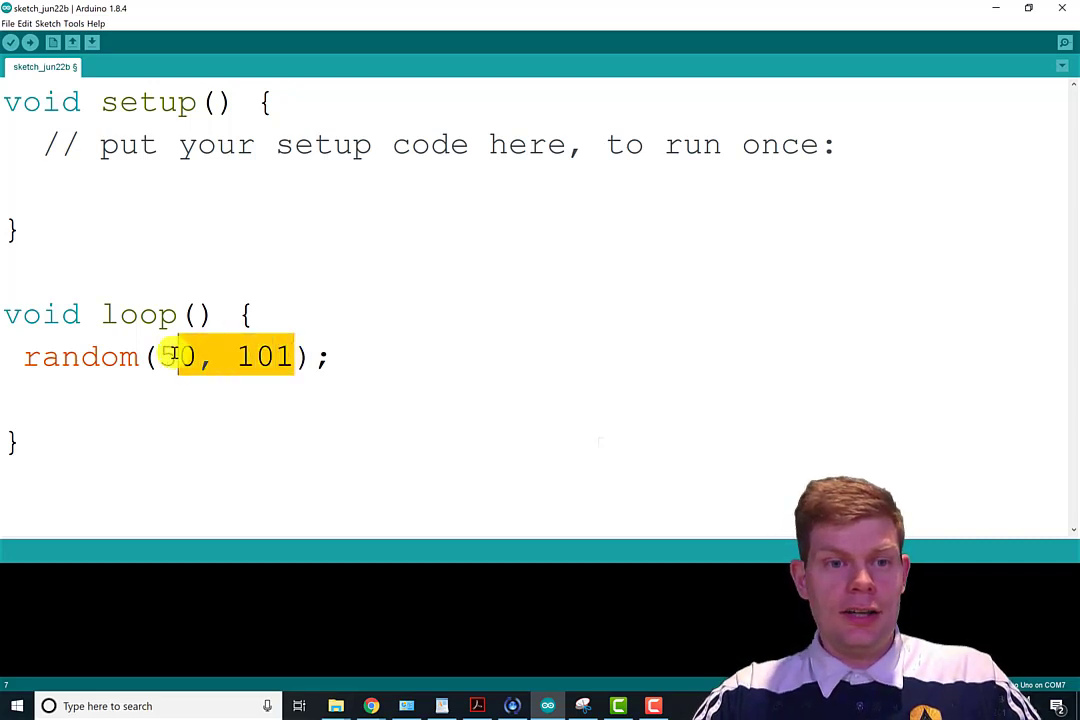
text(1000)
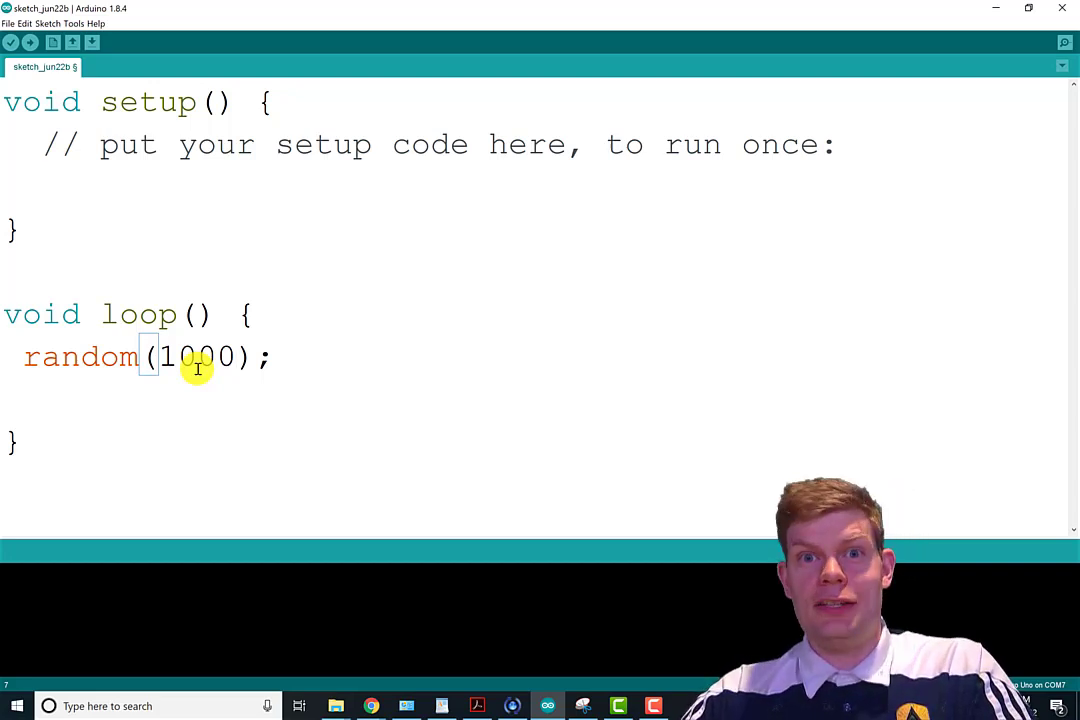
mouse_move(221, 330)
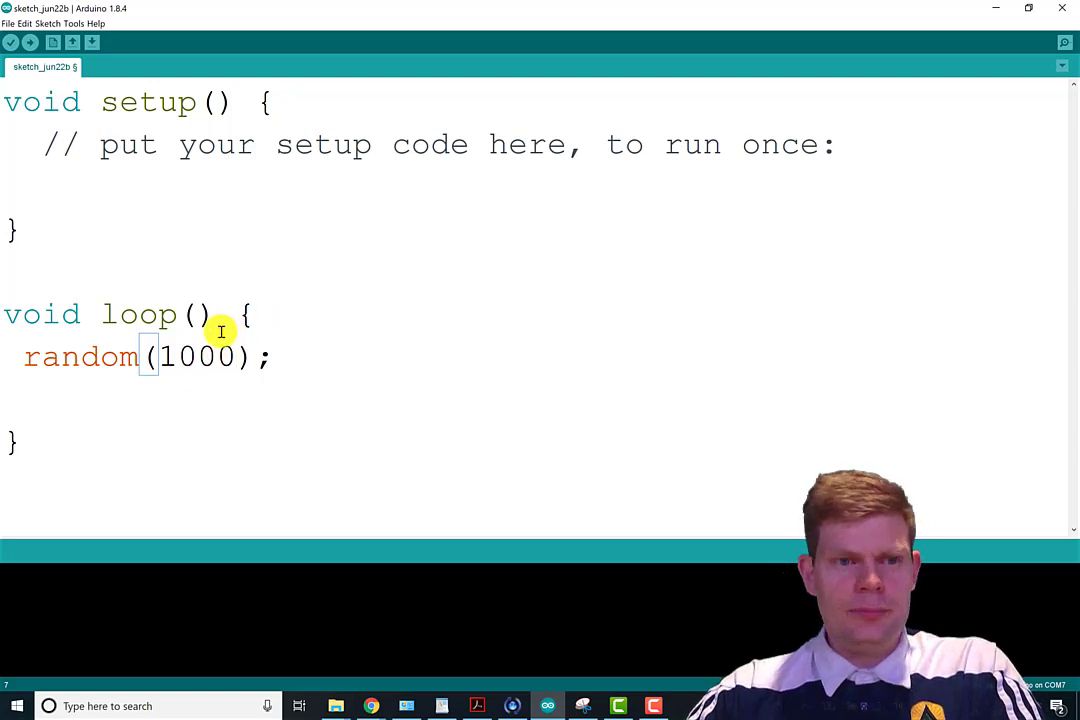
mouse_move(167, 360)
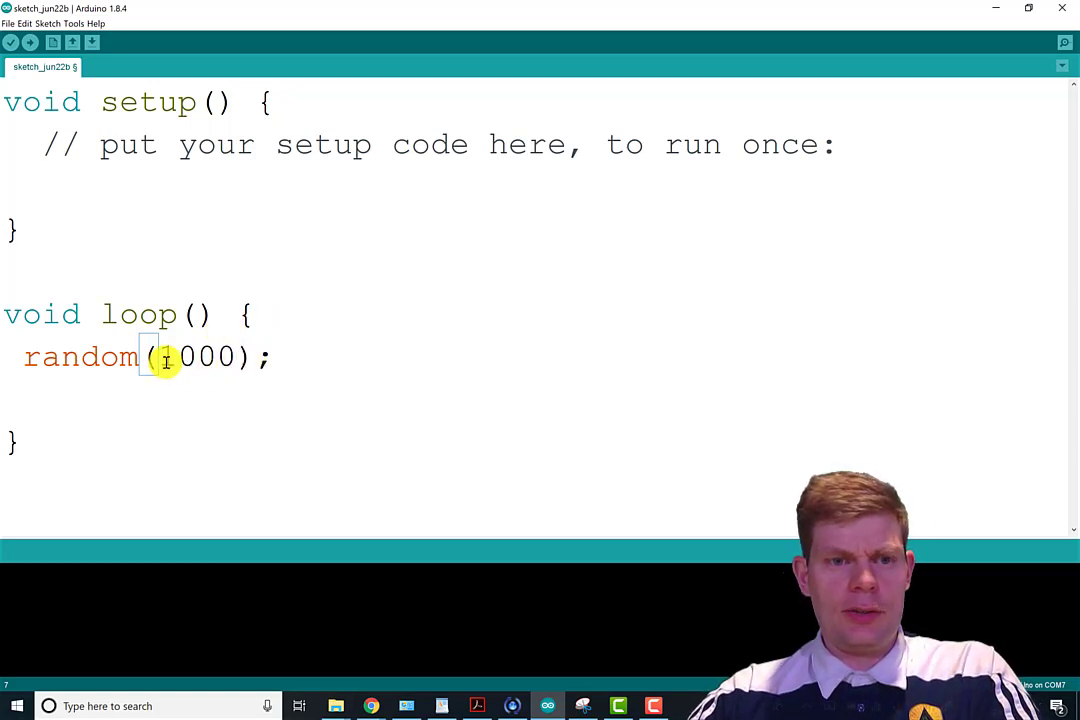
mouse_move(317, 490)
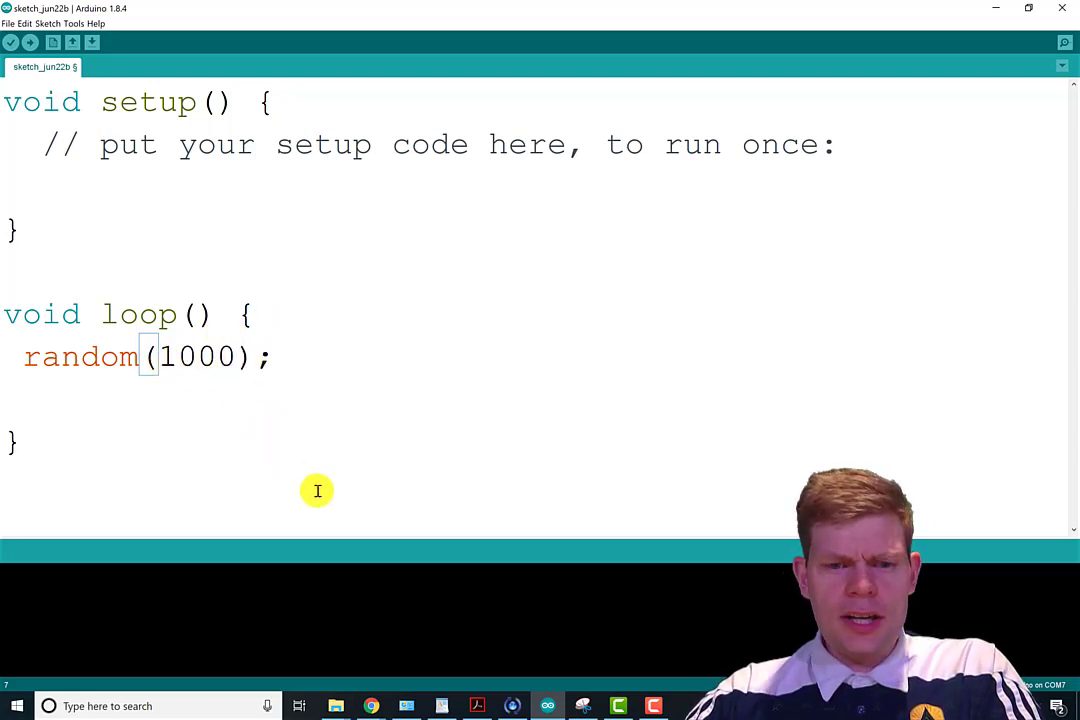
mouse_move(371, 705)
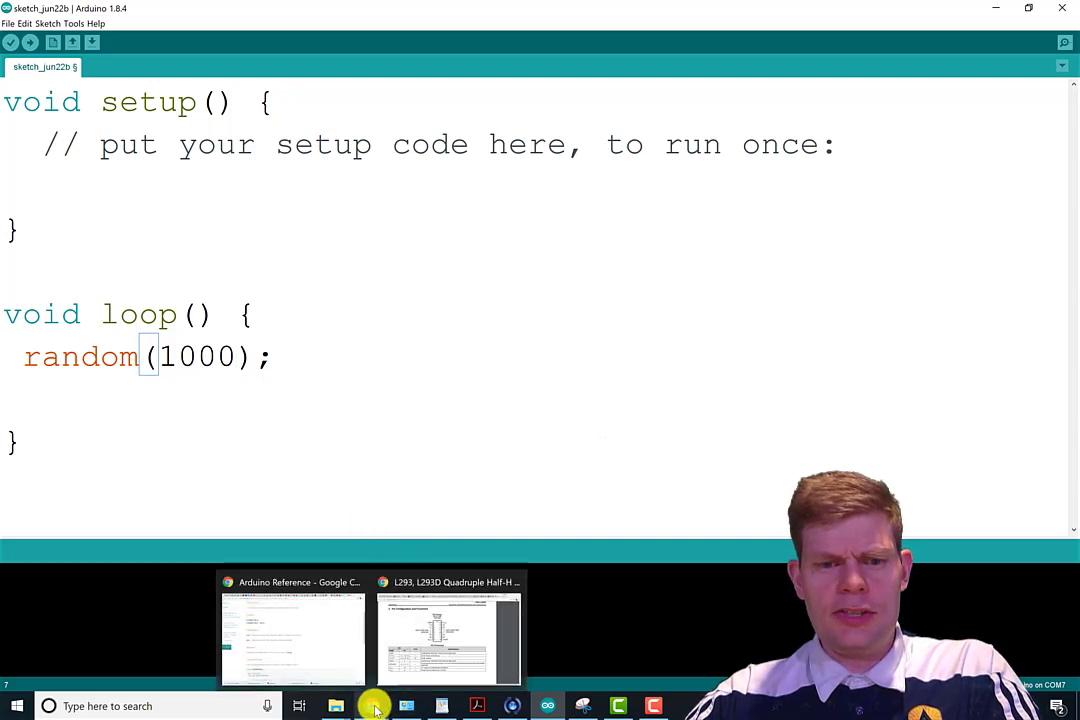
Step: Return to the random() reference page, read to Notes and Warnings, and scroll back up
click(293, 635)
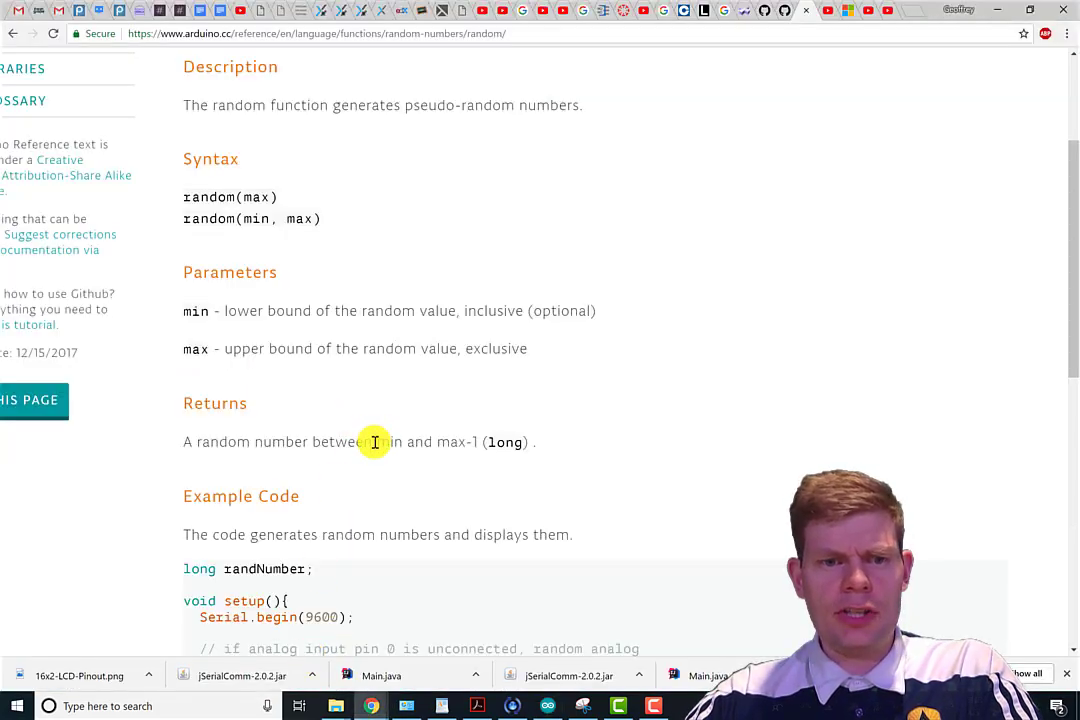
scroll(up, 3)
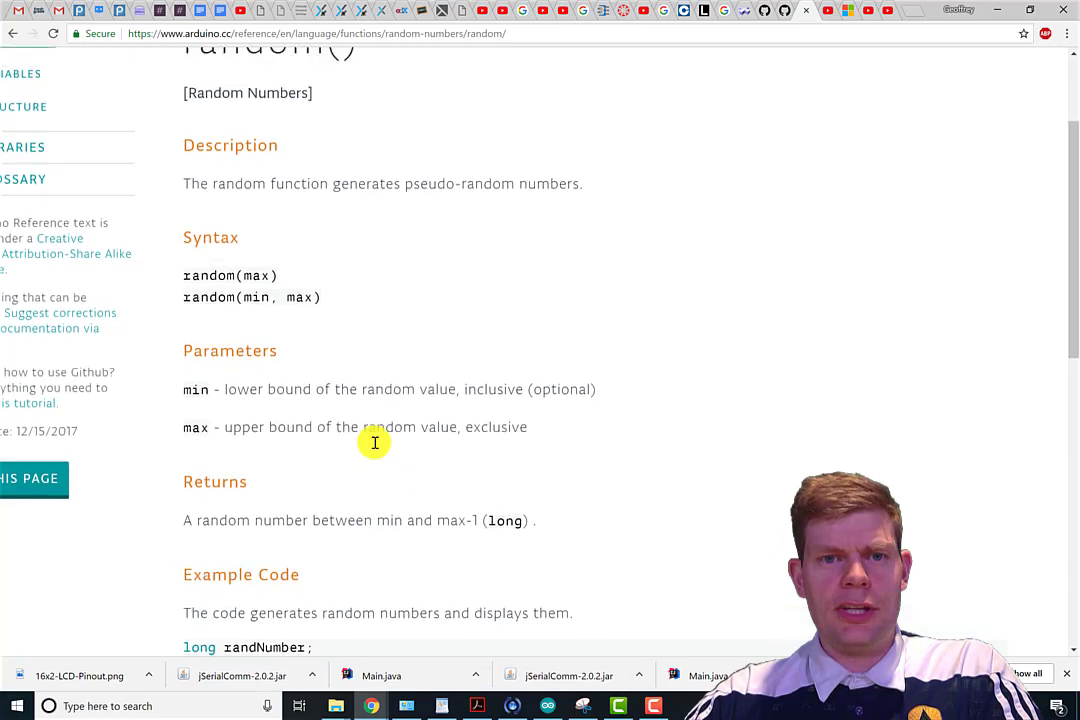
scroll(down, 3)
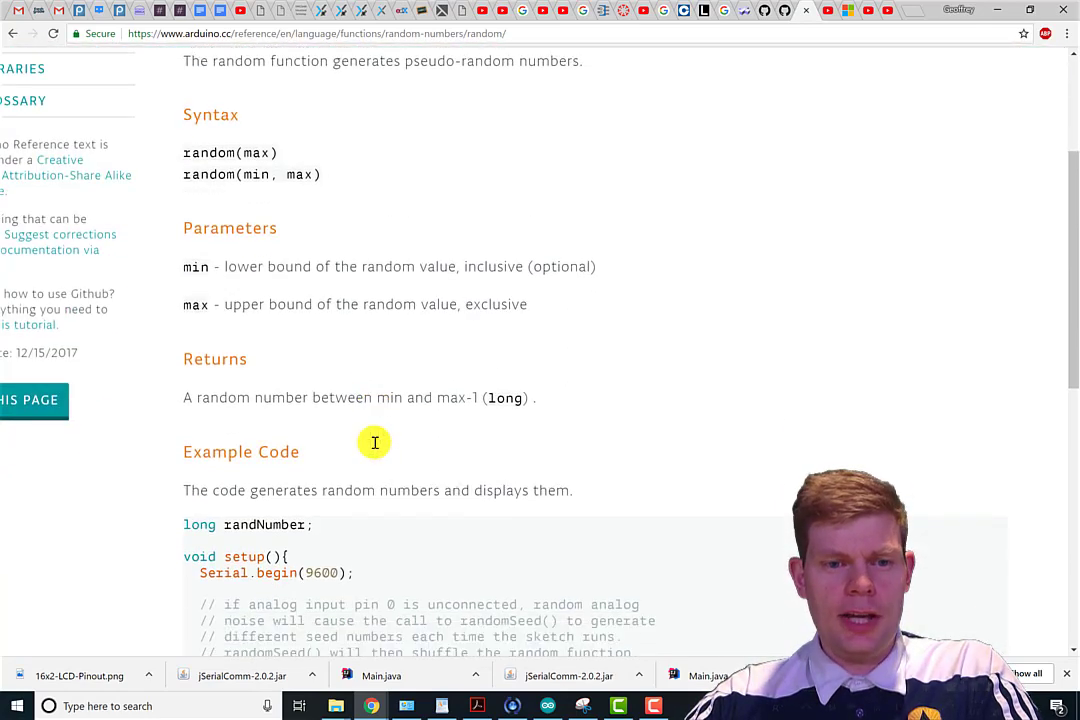
scroll(down, 3)
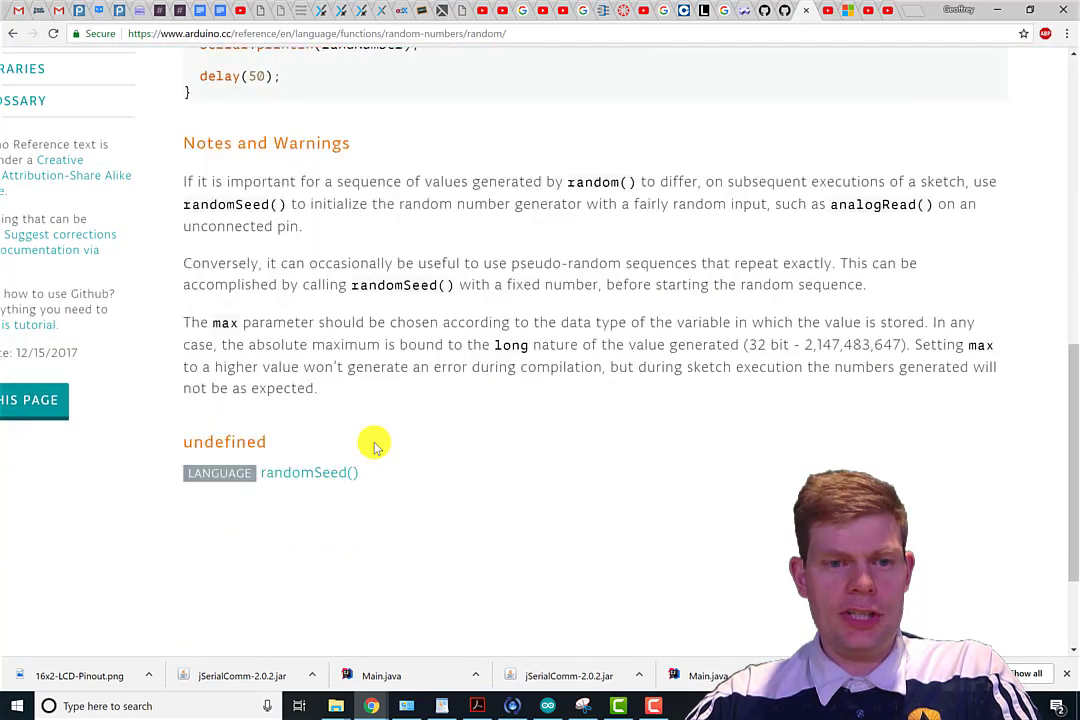
mouse_move(371, 423)
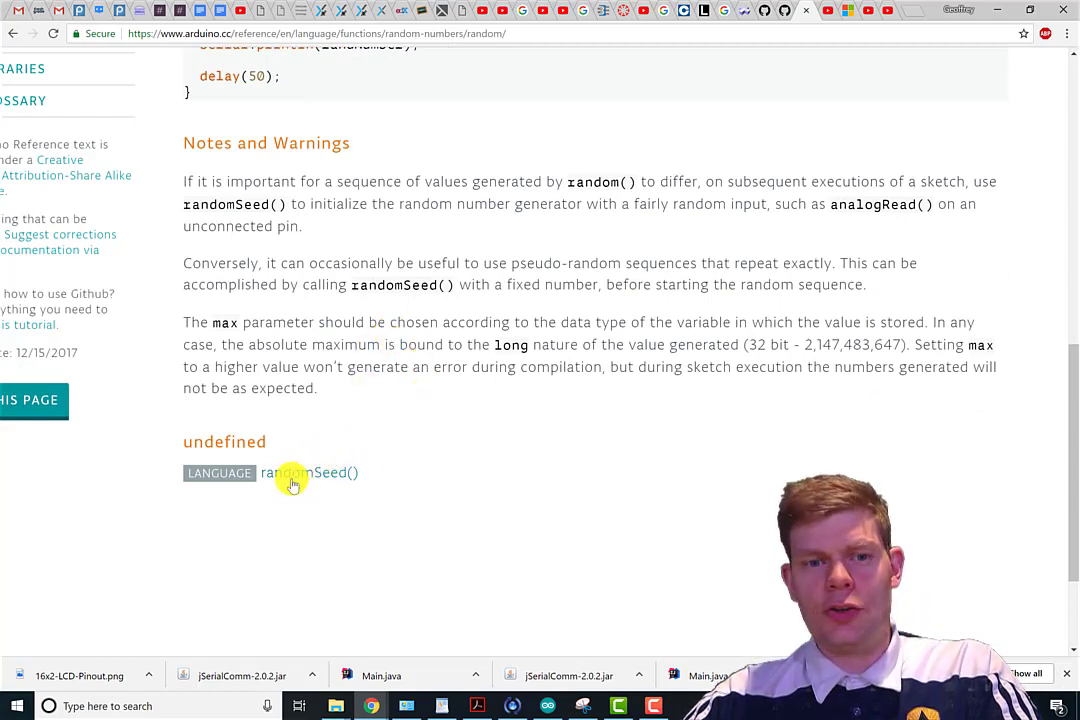
mouse_move(384, 377)
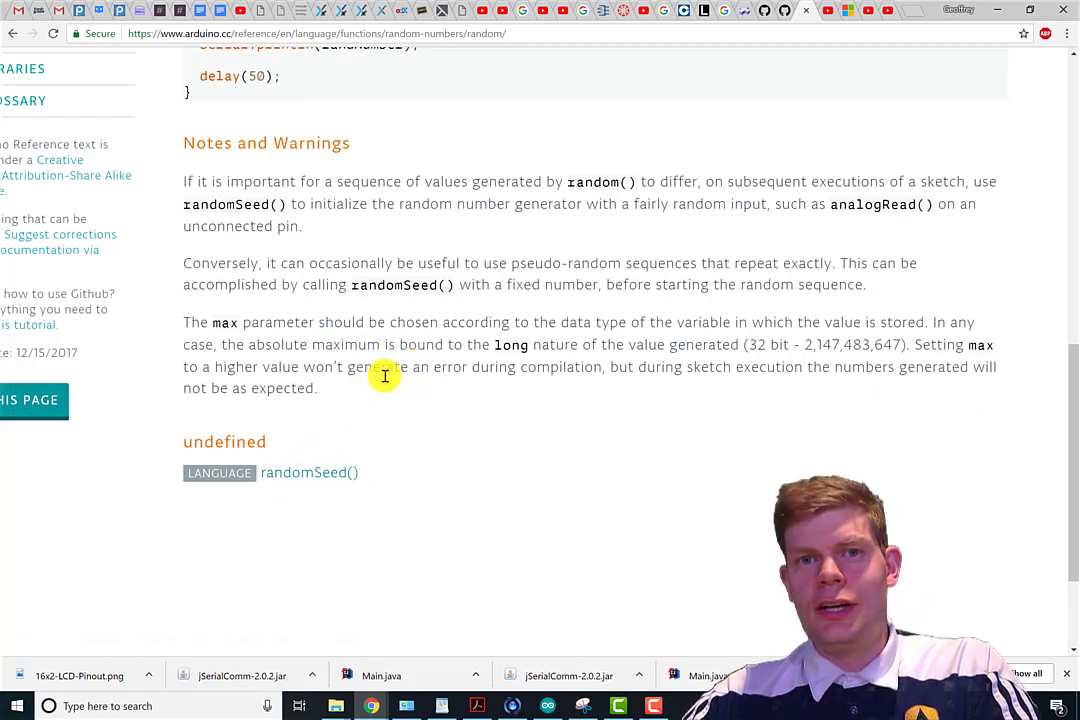
mouse_move(376, 360)
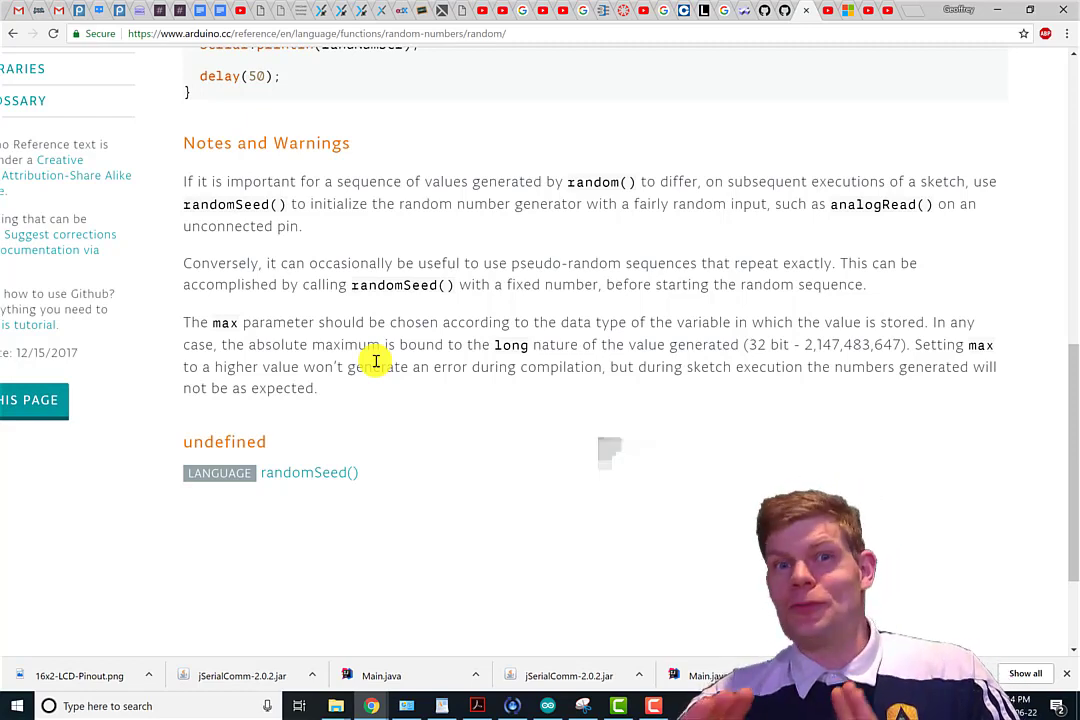
mouse_move(310, 490)
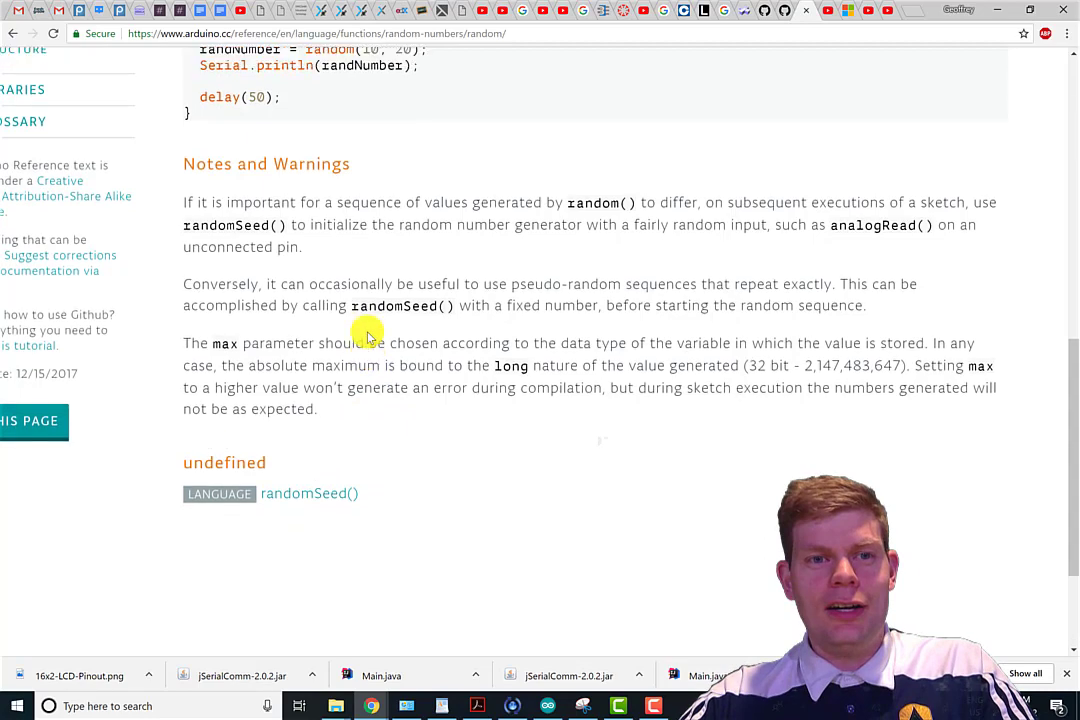
scroll(up, 3)
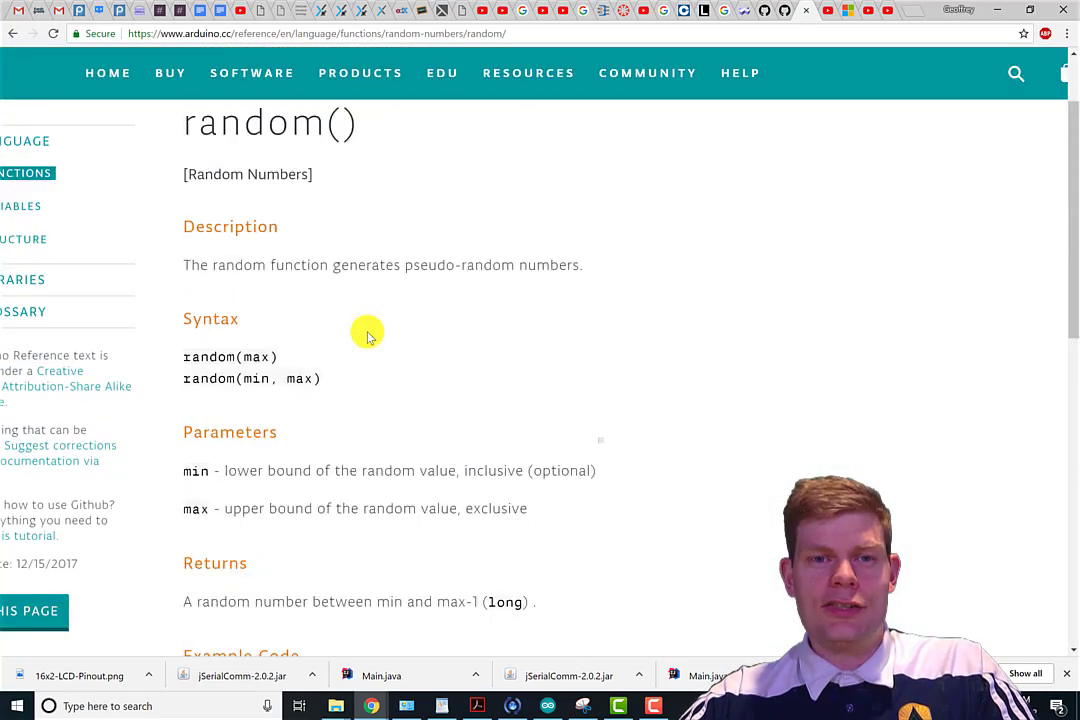
mouse_move(408, 266)
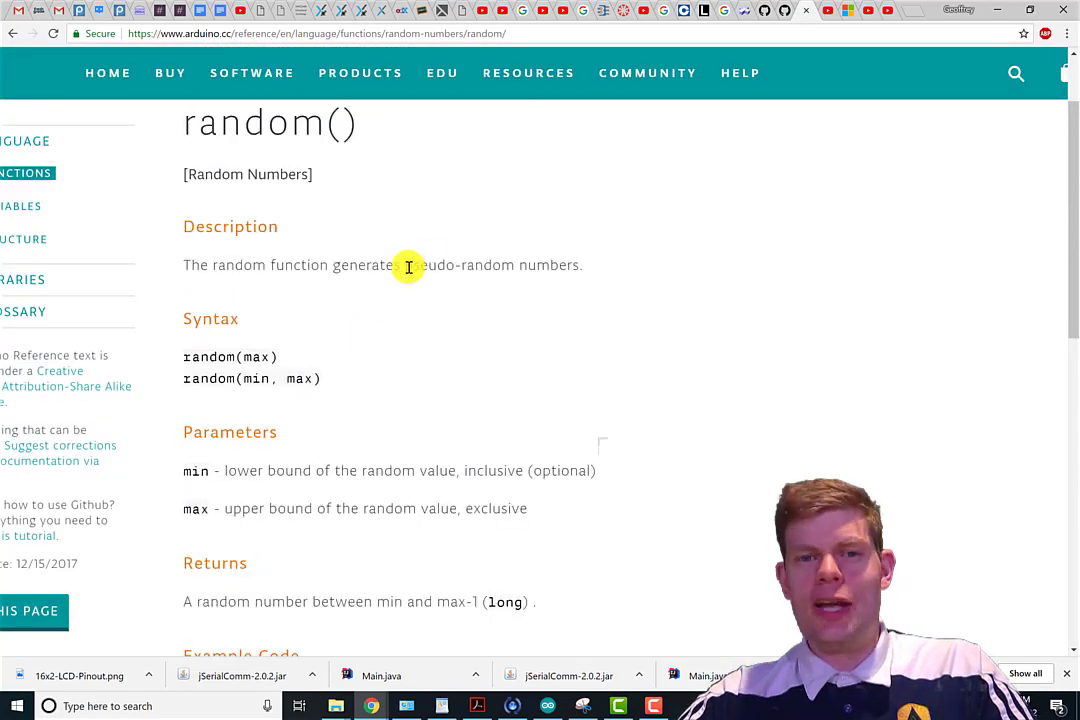